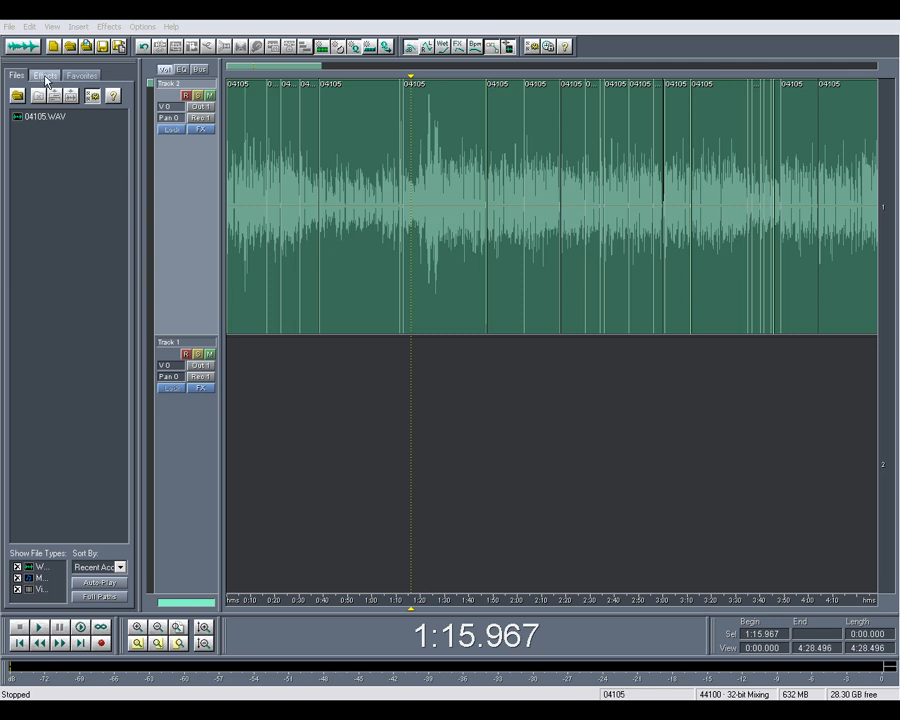
Expand DirectX and Wave Arts in the Effects list and apply FinalPlug to the voice track.
click(44, 76)
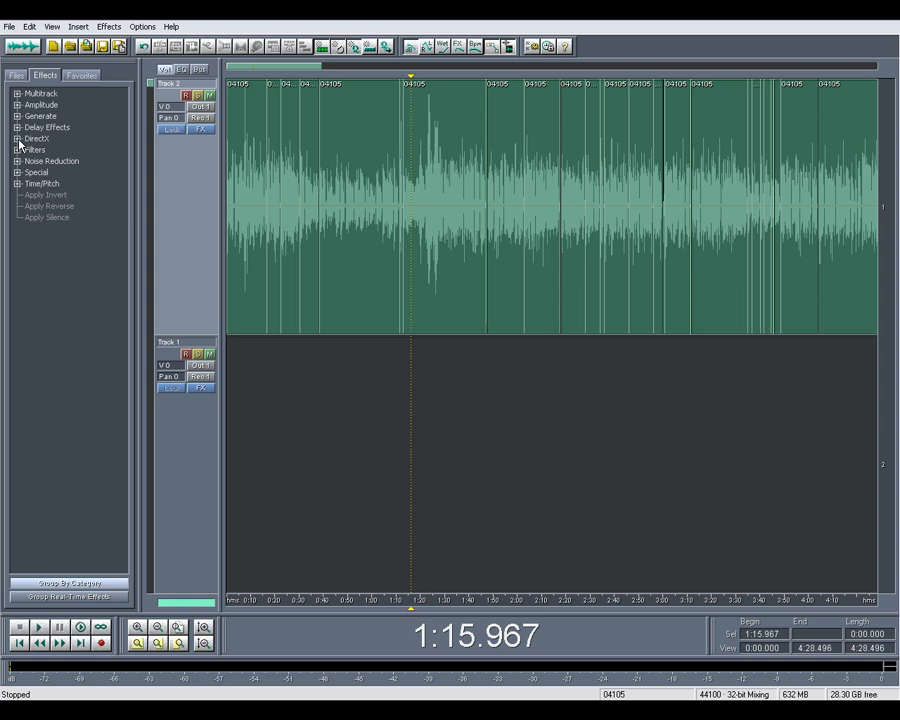
click(16, 138)
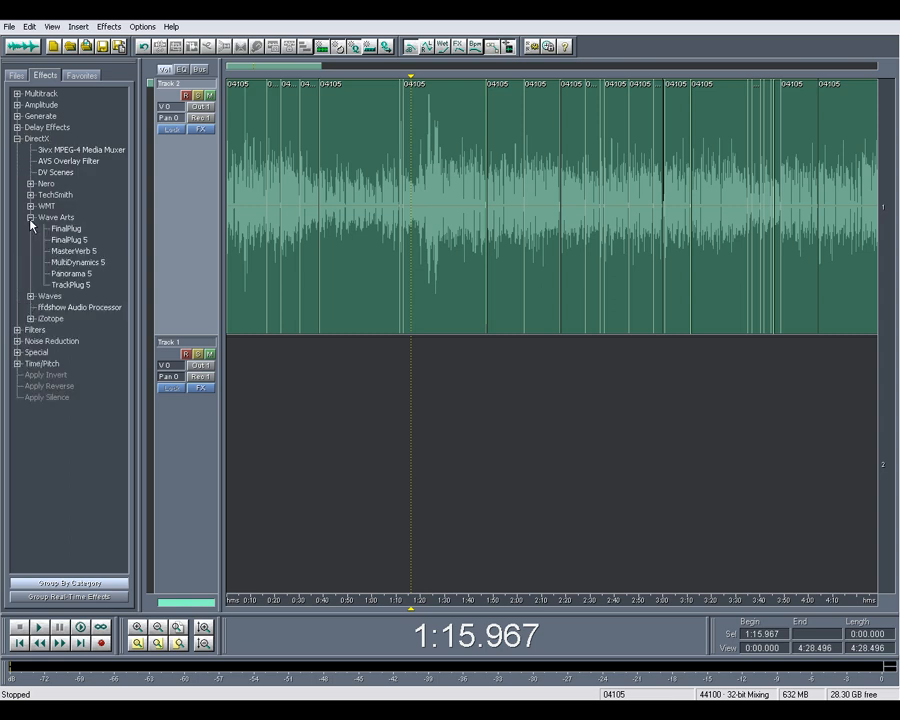
click(64, 228)
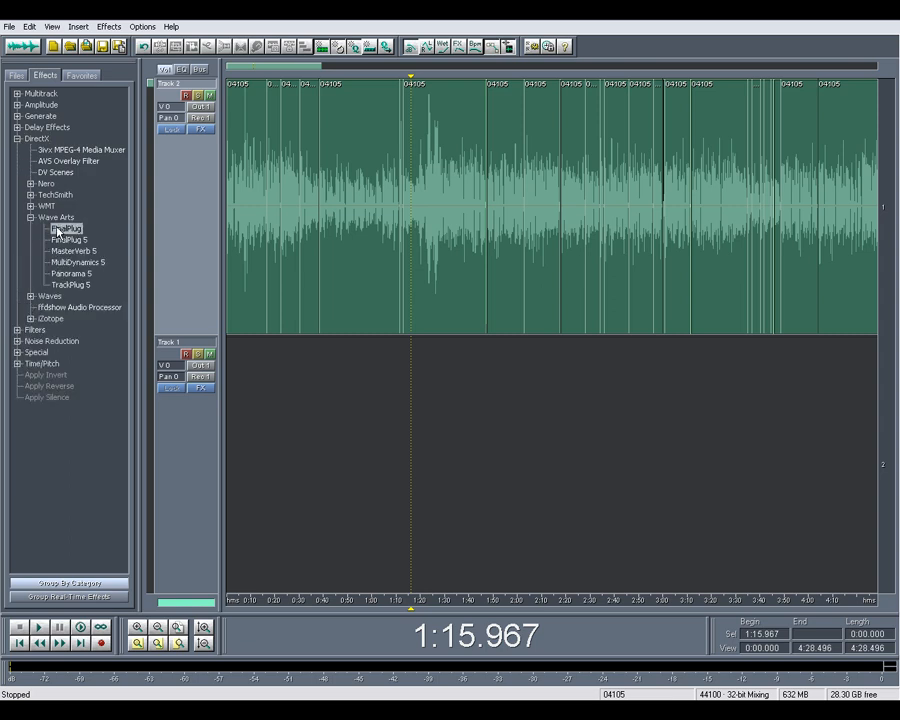
double_click(64, 228)
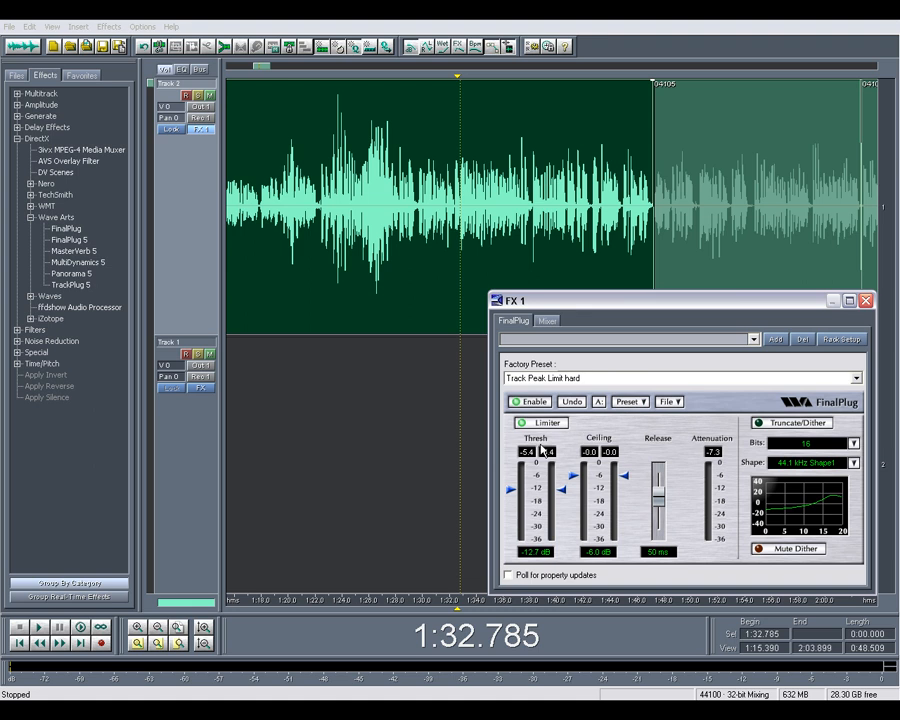
mouse_move(510, 440)
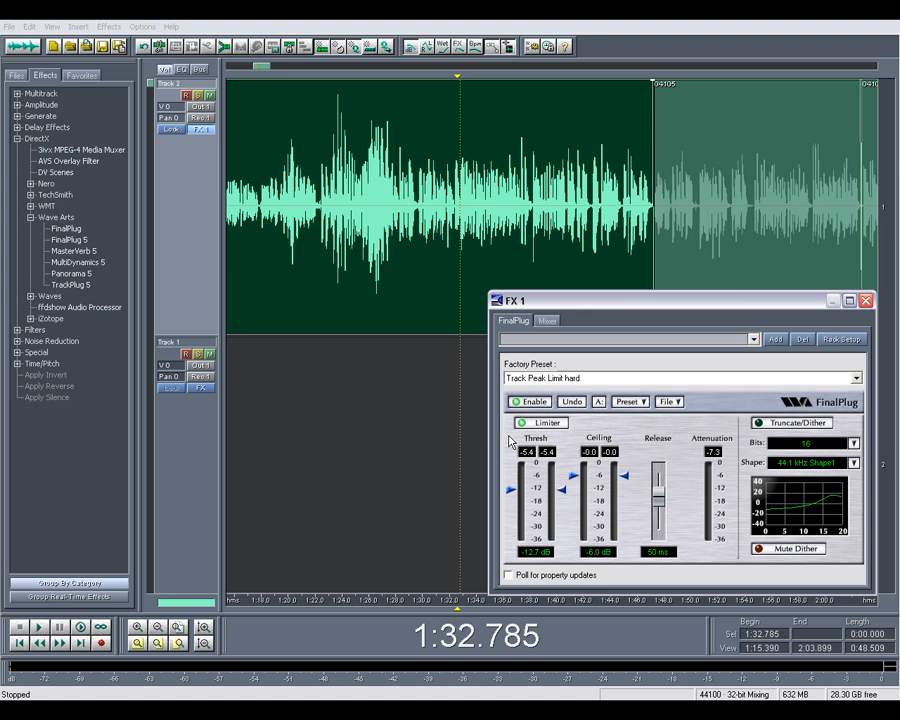
mouse_move(624, 552)
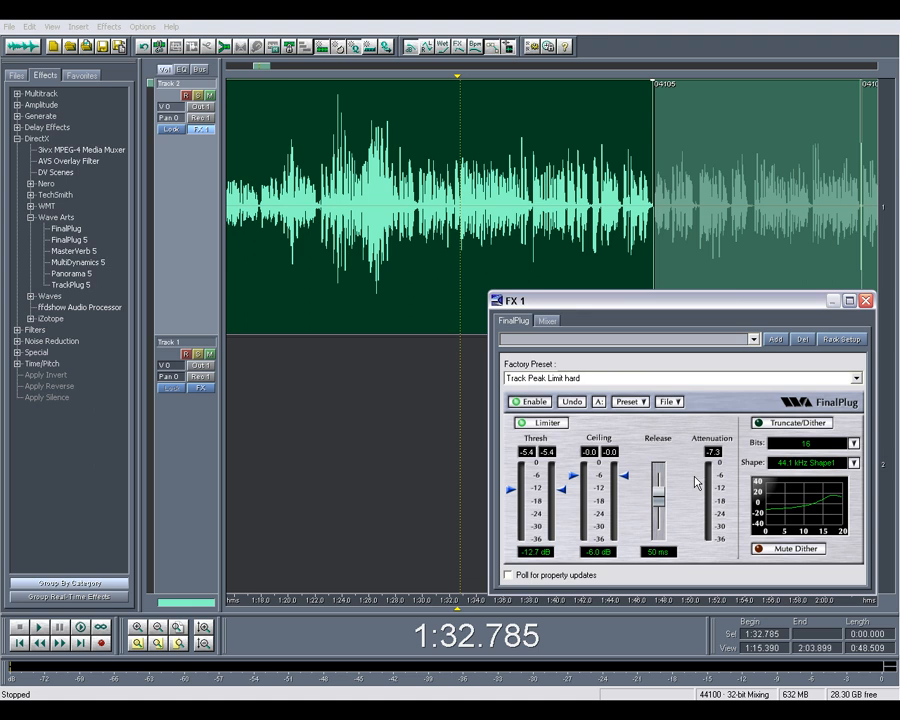
mouse_move(696, 470)
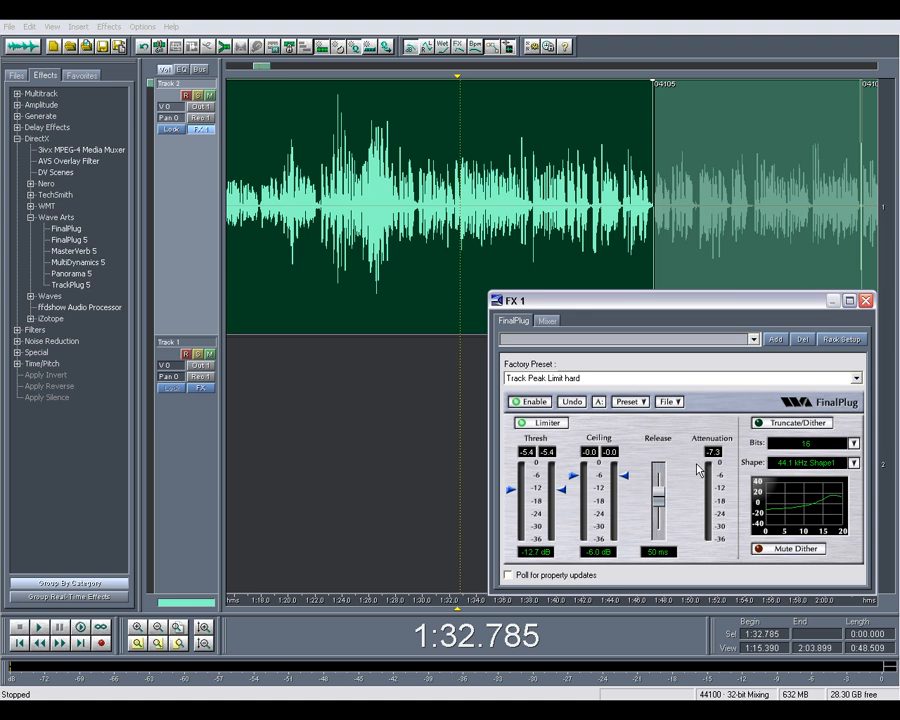
mouse_move(556, 496)
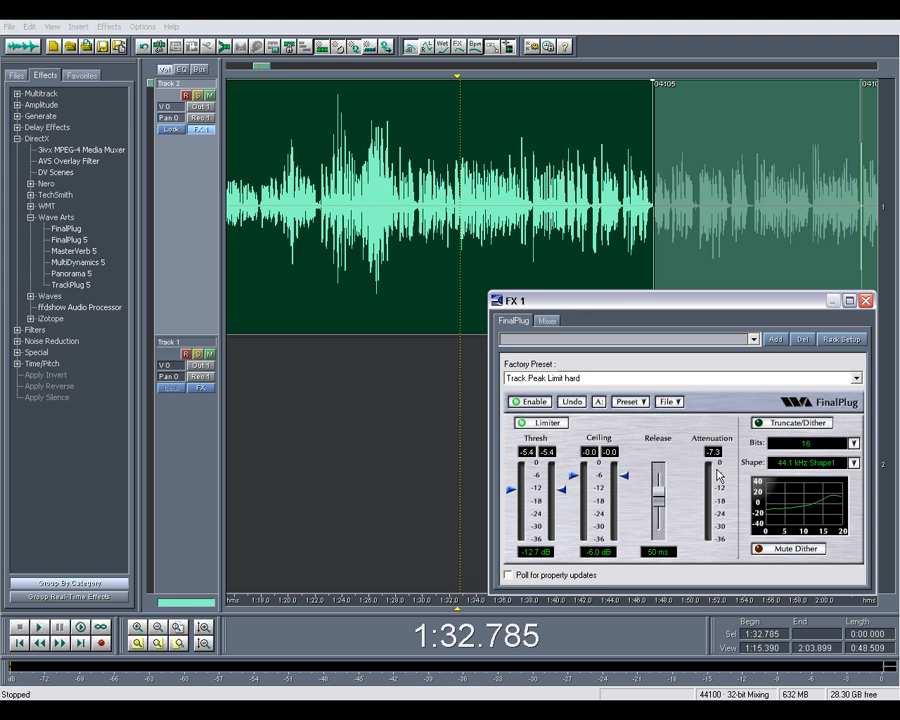
mouse_move(736, 480)
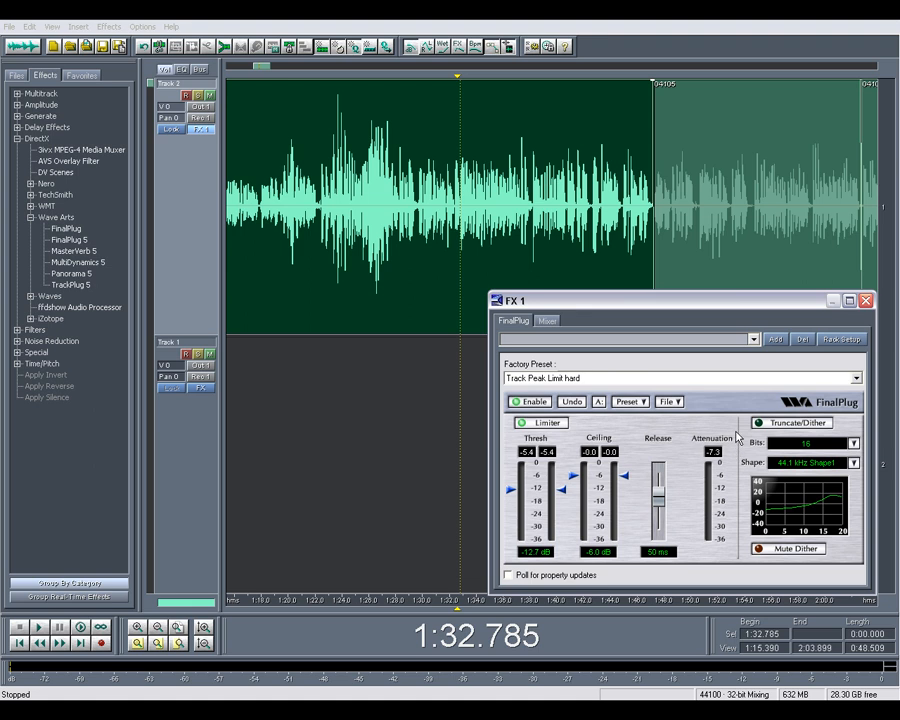
mouse_move(808, 492)
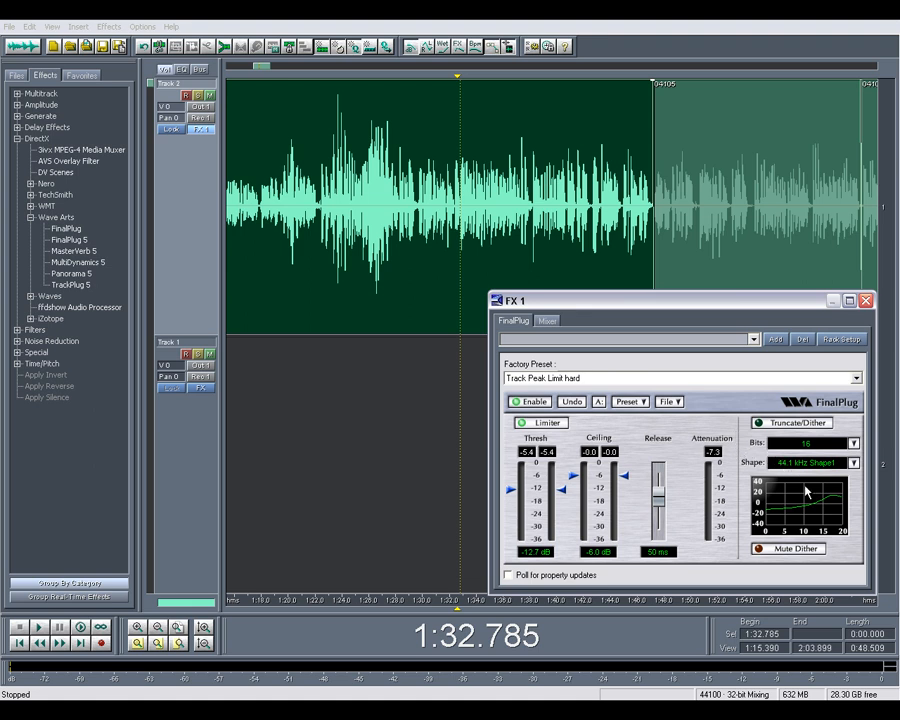
mouse_move(796, 516)
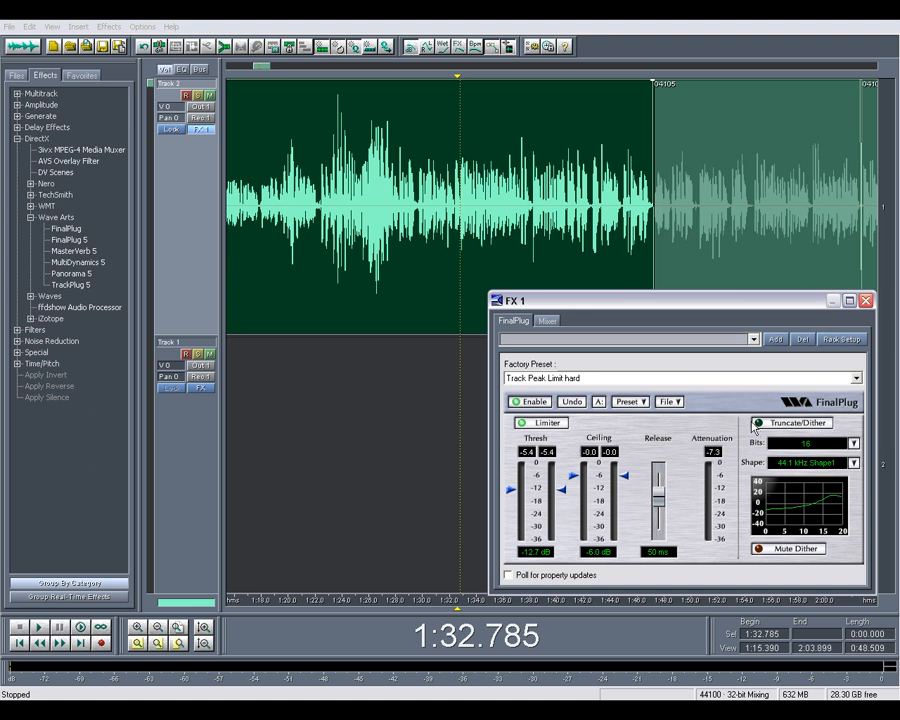
mouse_move(758, 444)
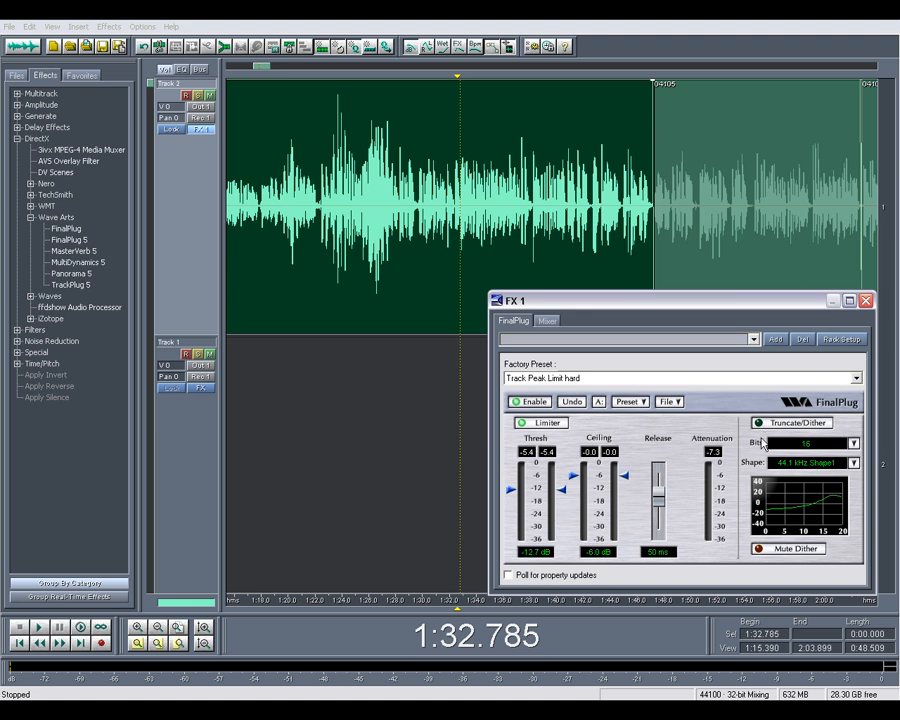
mouse_move(760, 536)
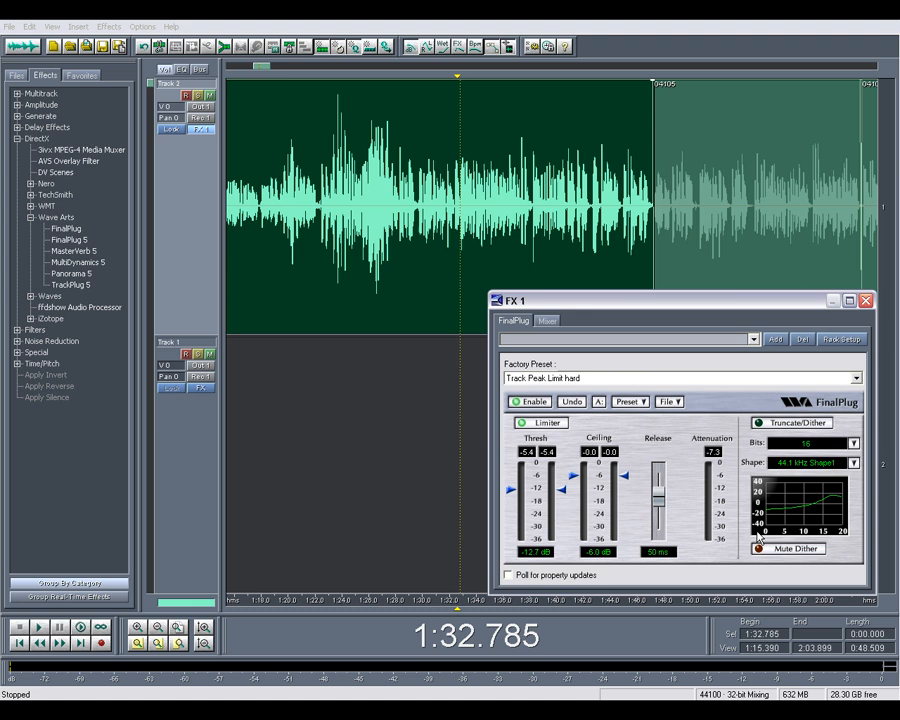
mouse_move(690, 524)
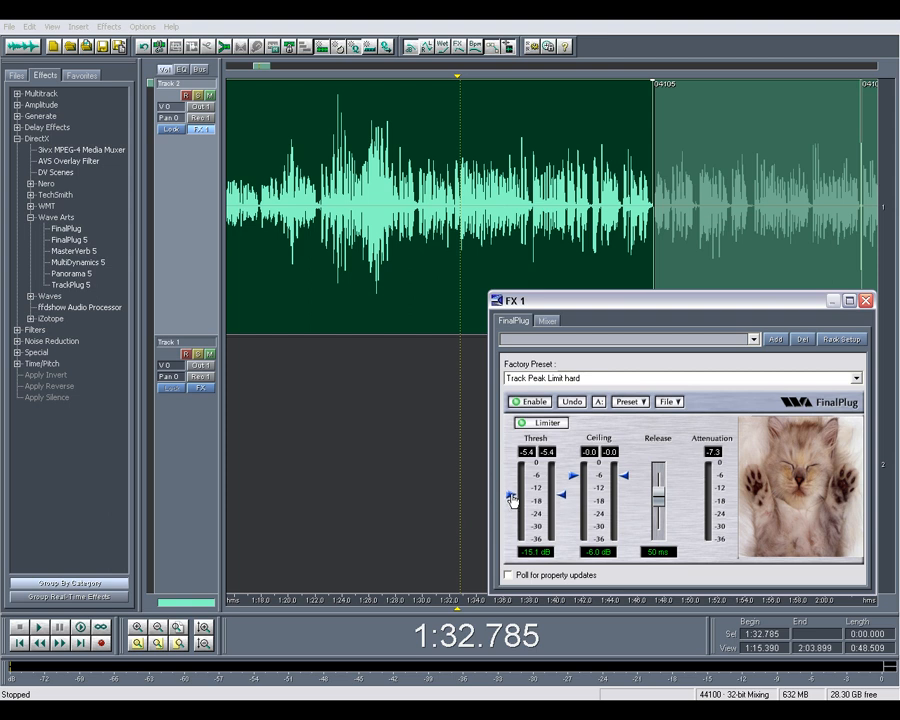
Lower the FinalPlug threshold to about -12.8 dB, keeping the Track Peak Limit hard preset.
drag(510, 498, 510, 488)
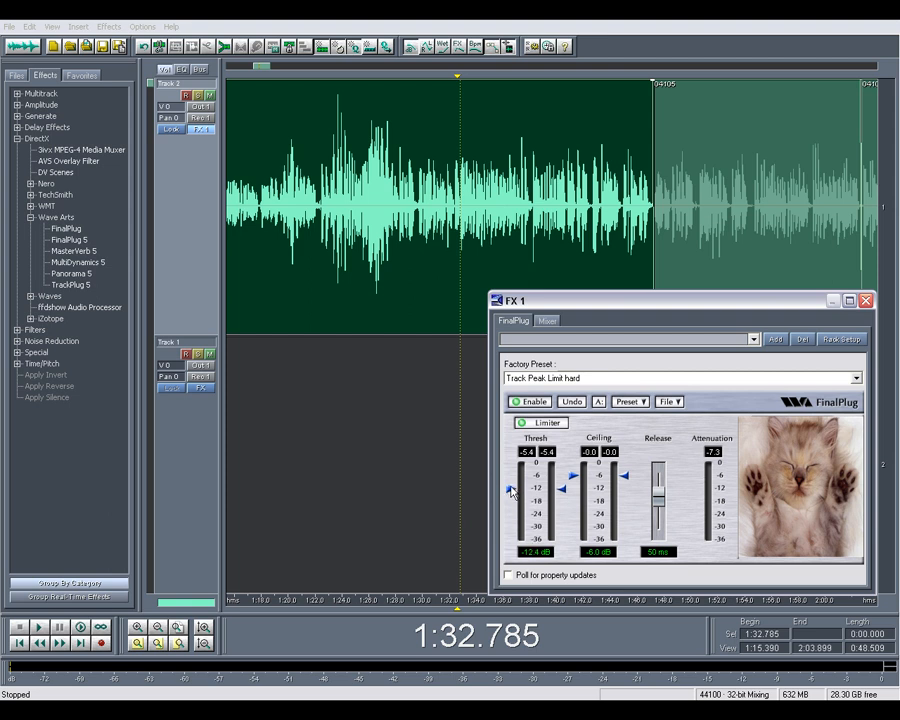
drag(510, 490, 510, 496)
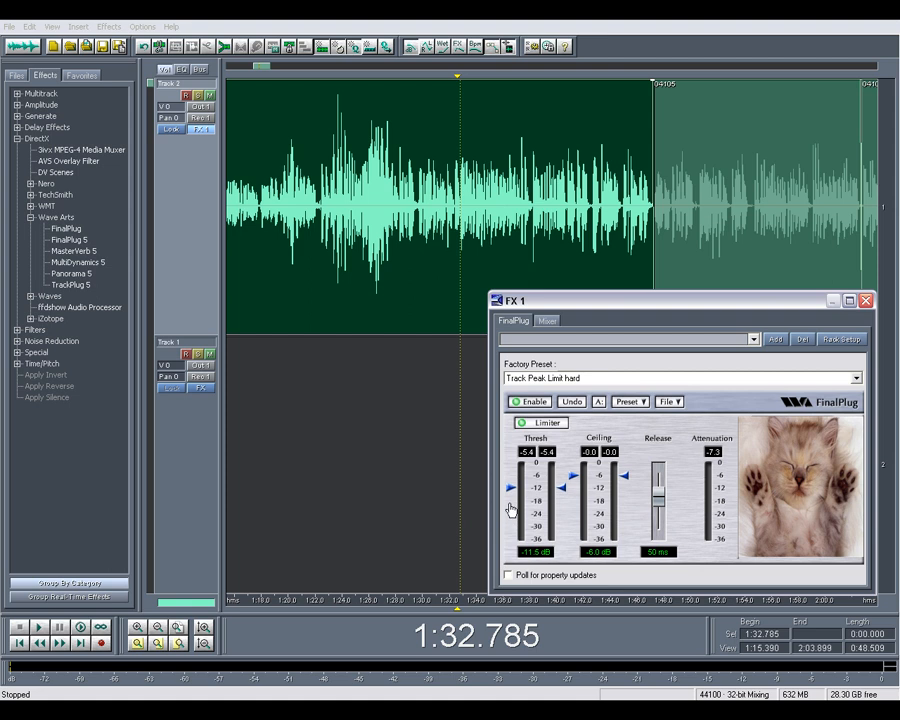
drag(512, 490, 512, 488)
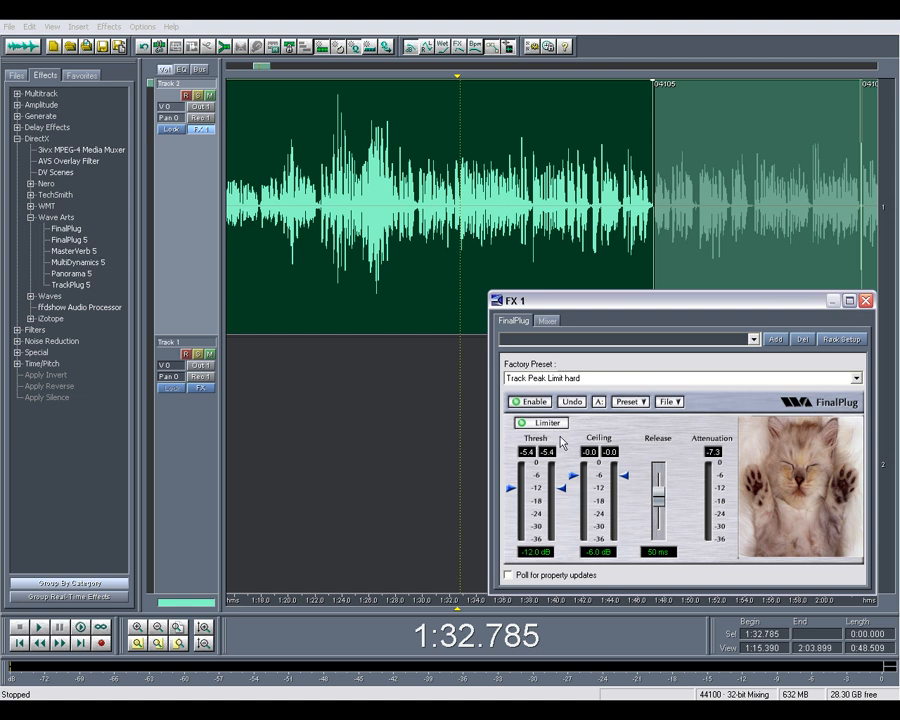
mouse_move(558, 468)
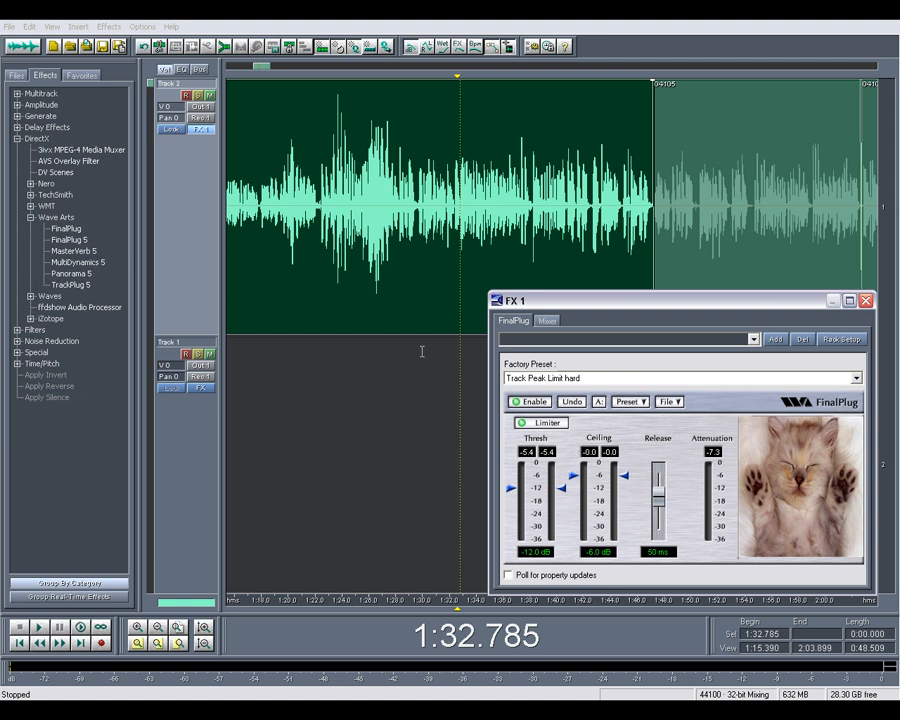
click(38, 628)
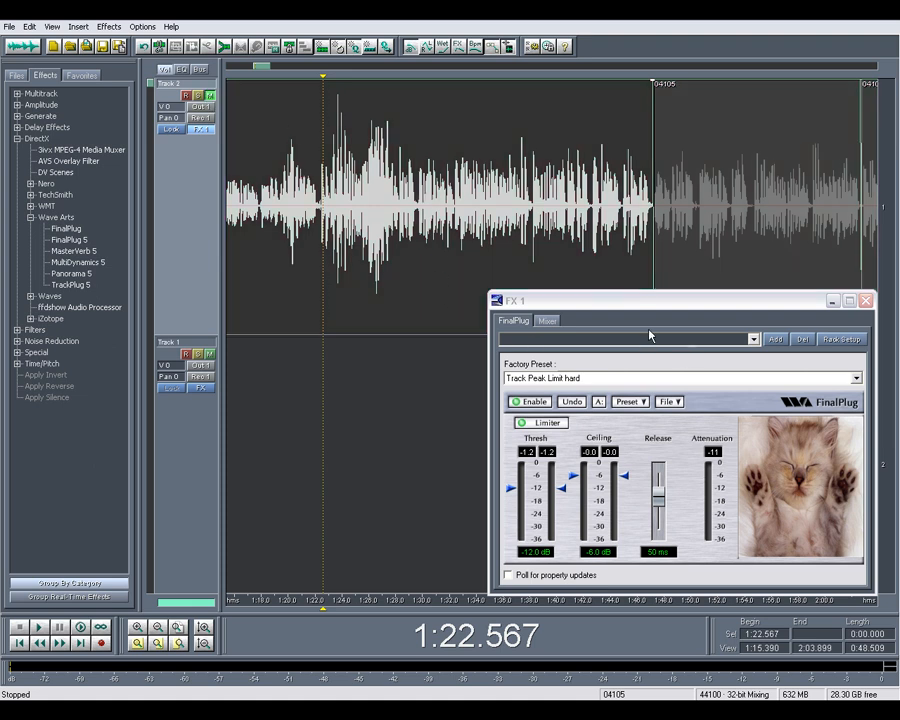
mouse_move(324, 104)
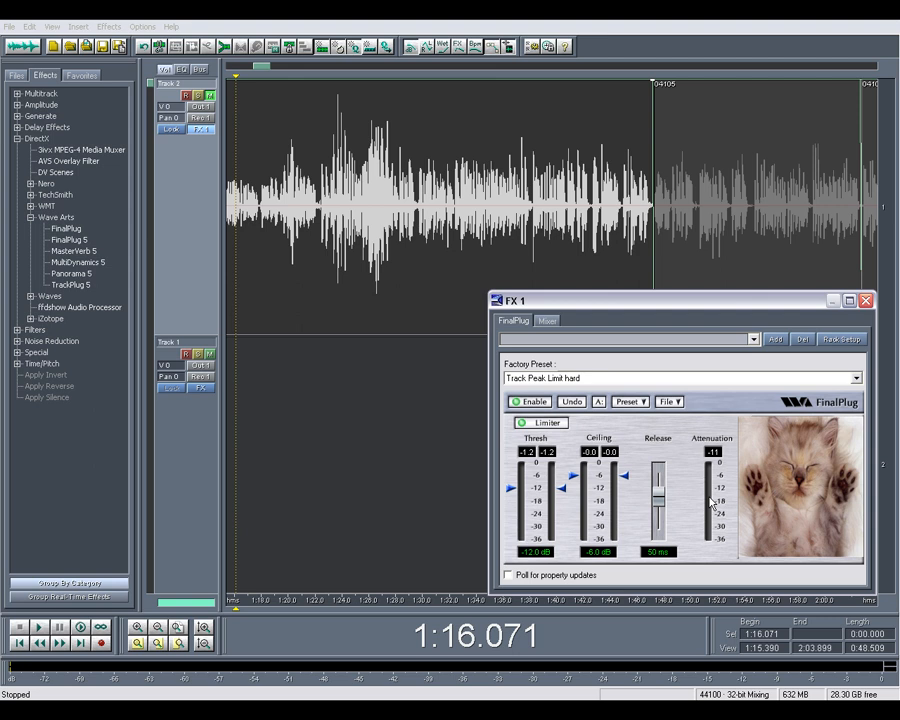
mouse_move(450, 436)
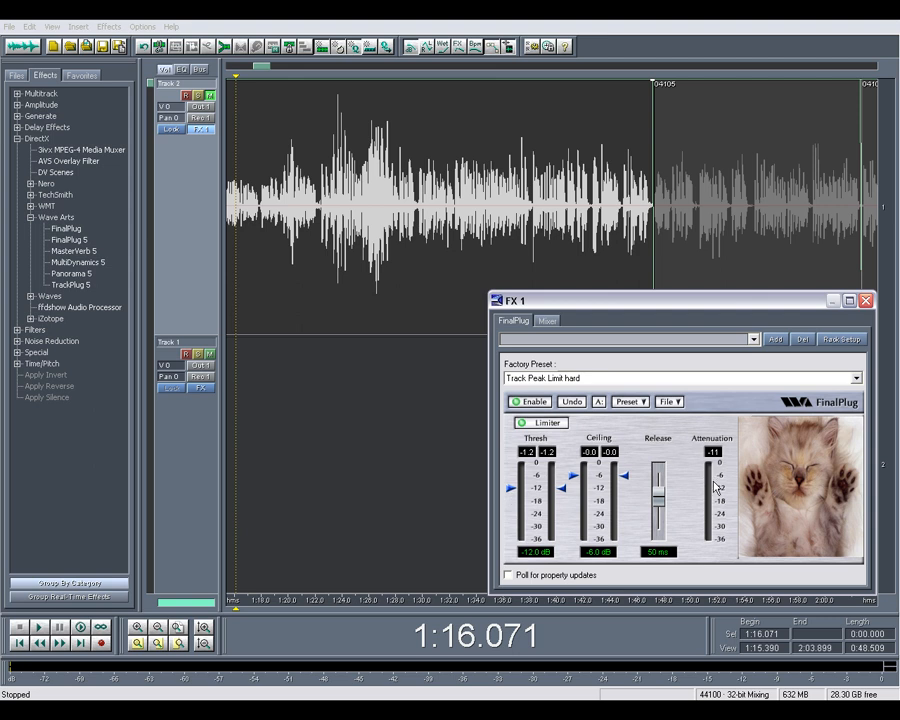
mouse_move(716, 486)
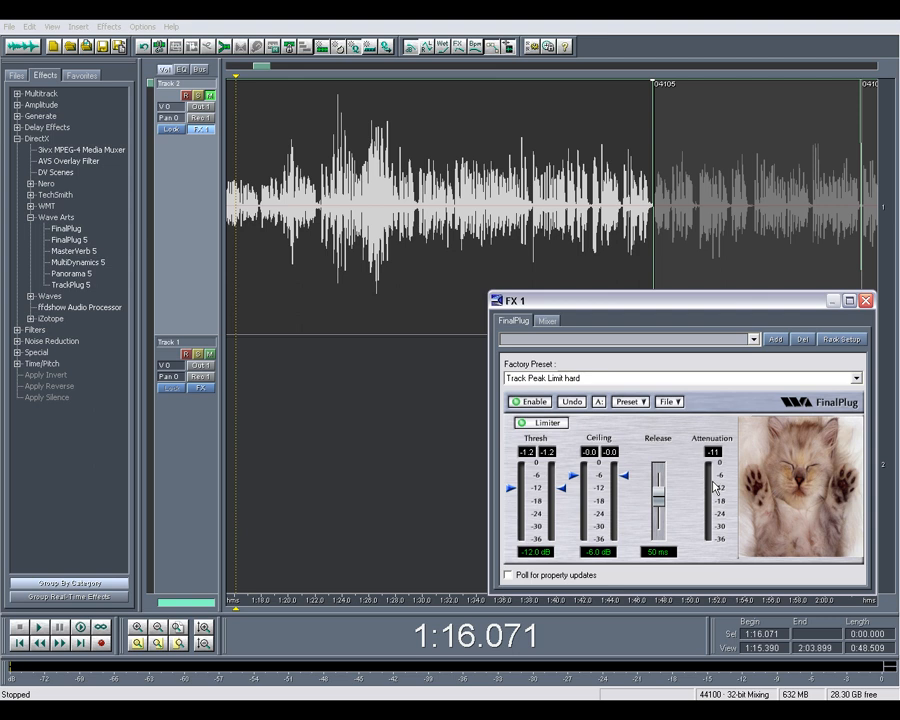
mouse_move(710, 478)
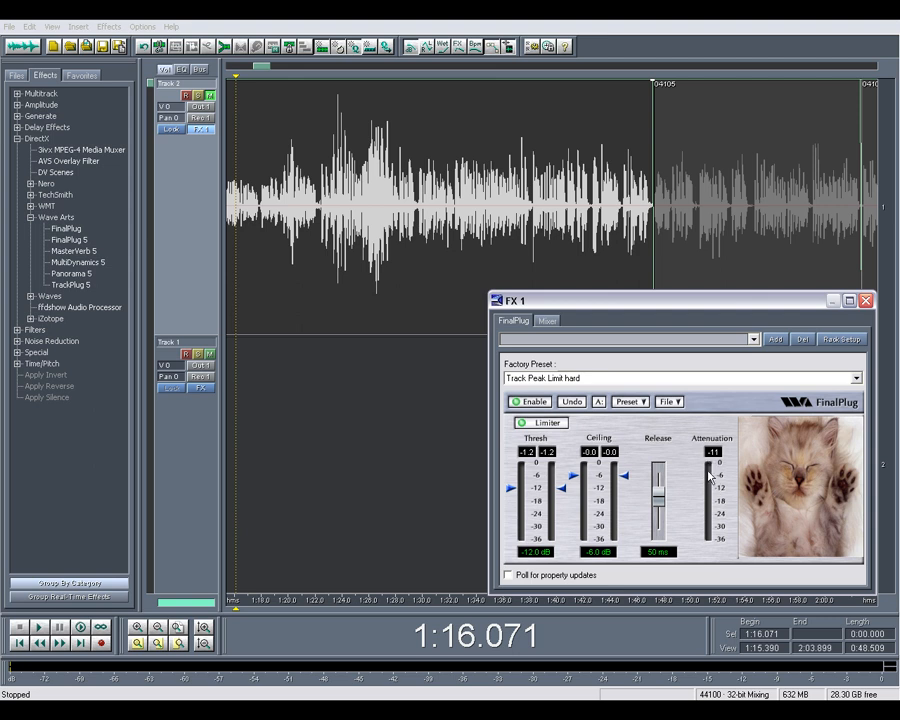
mouse_move(710, 496)
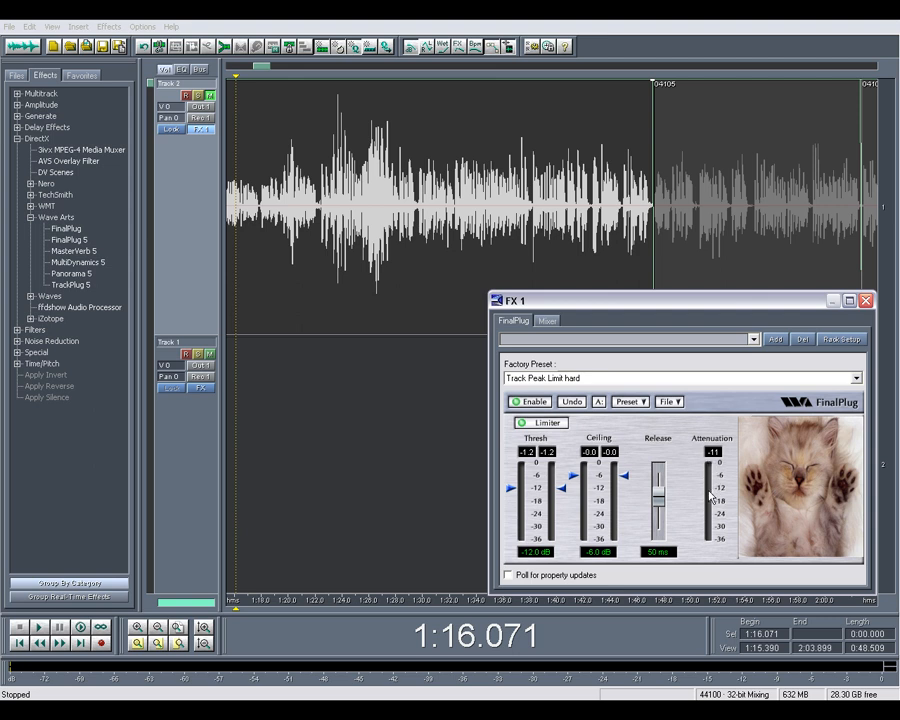
mouse_move(510, 496)
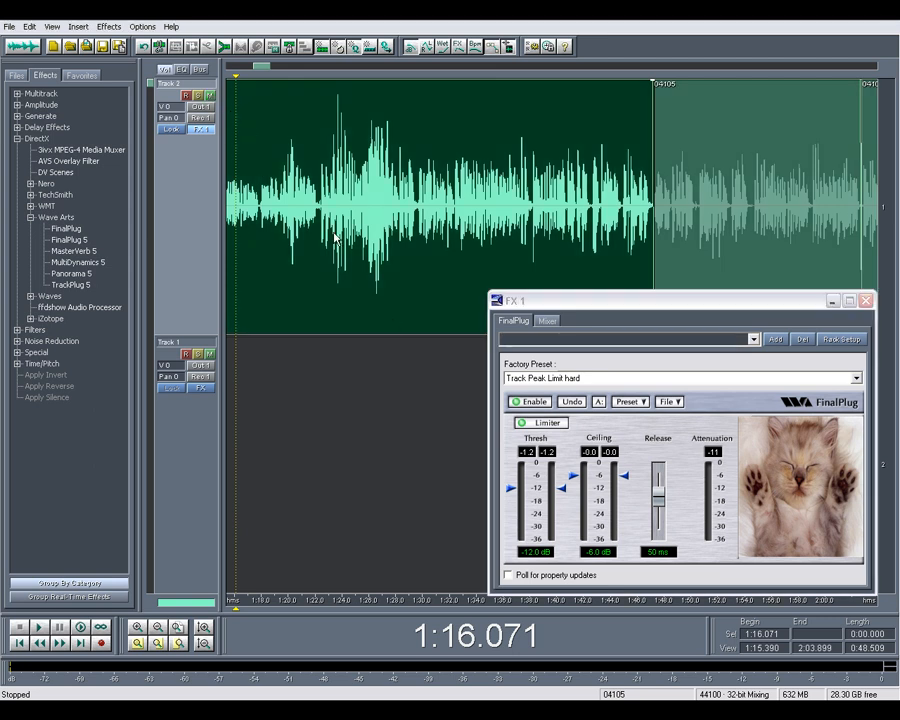
Play back the voice clip while pulling the FinalPlug threshold lower to limit it harder.
click(38, 628)
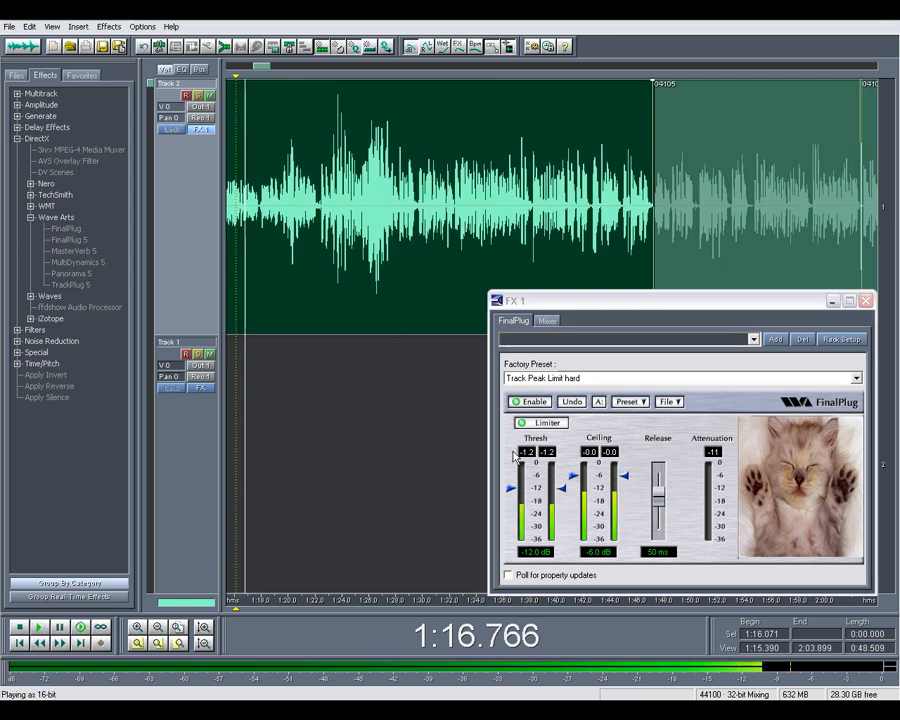
drag(510, 464, 510, 492)
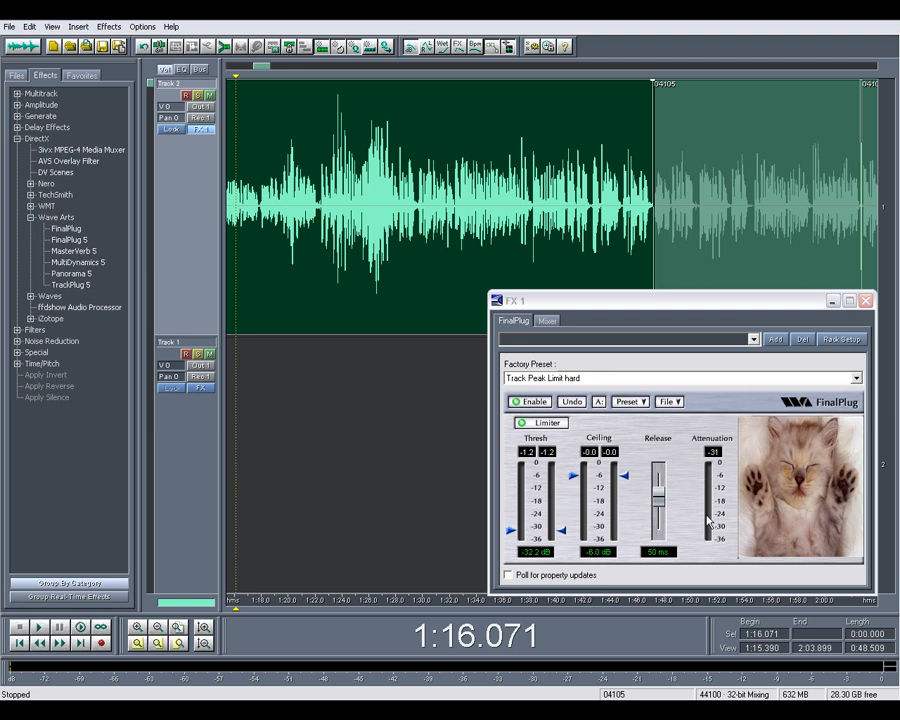
mouse_move(680, 488)
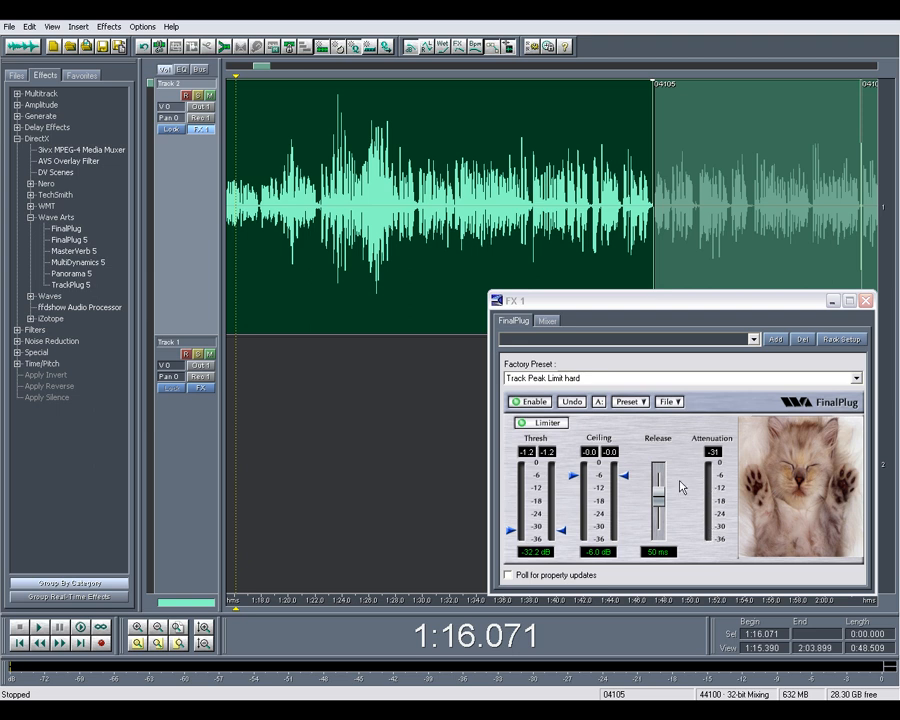
mouse_move(524, 504)
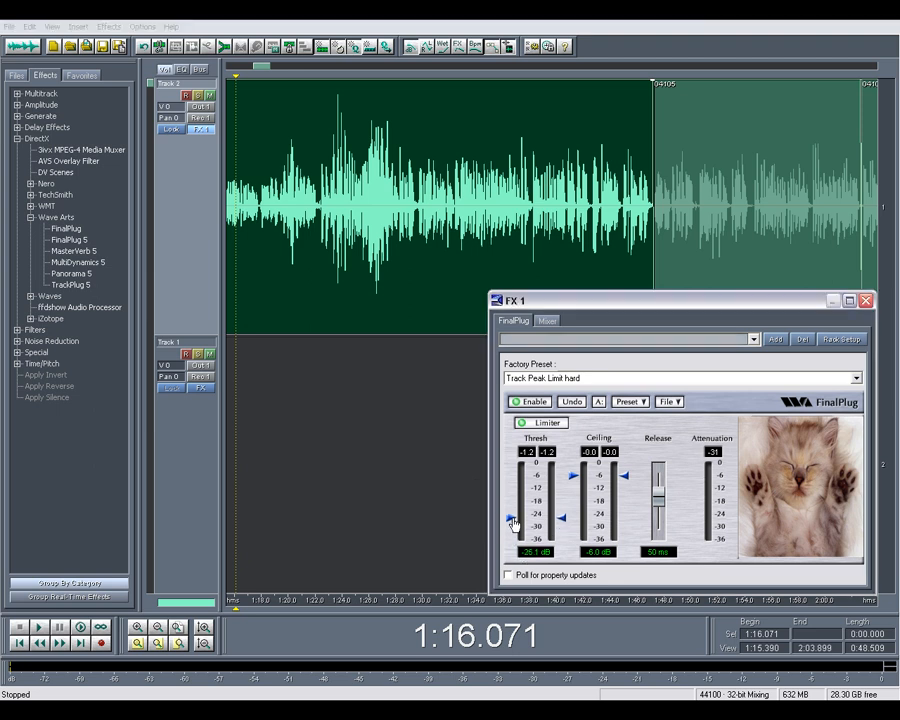
drag(510, 520, 512, 502)
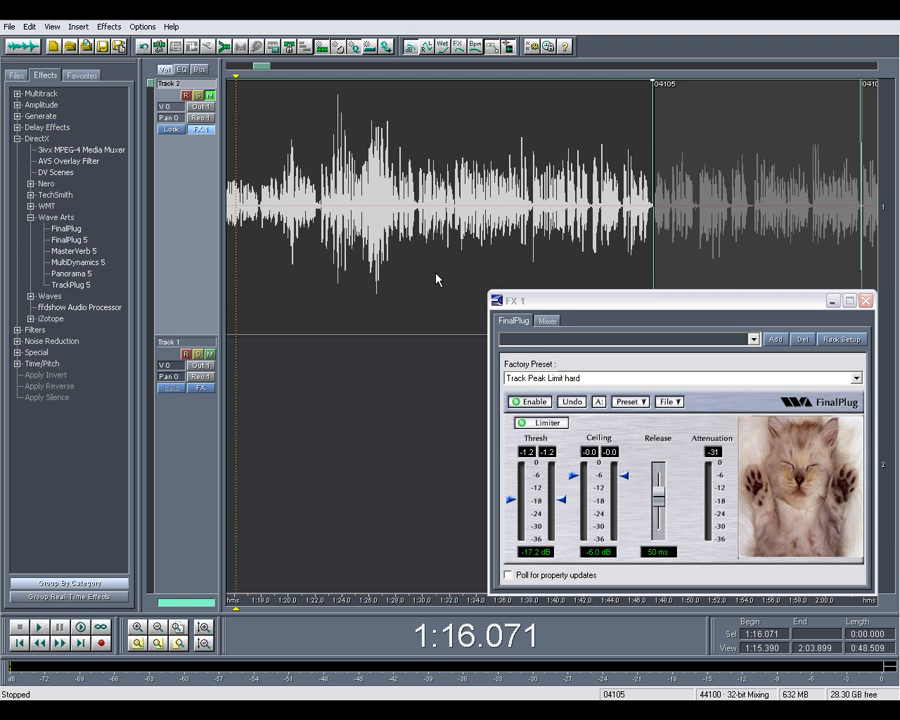
mouse_move(536, 318)
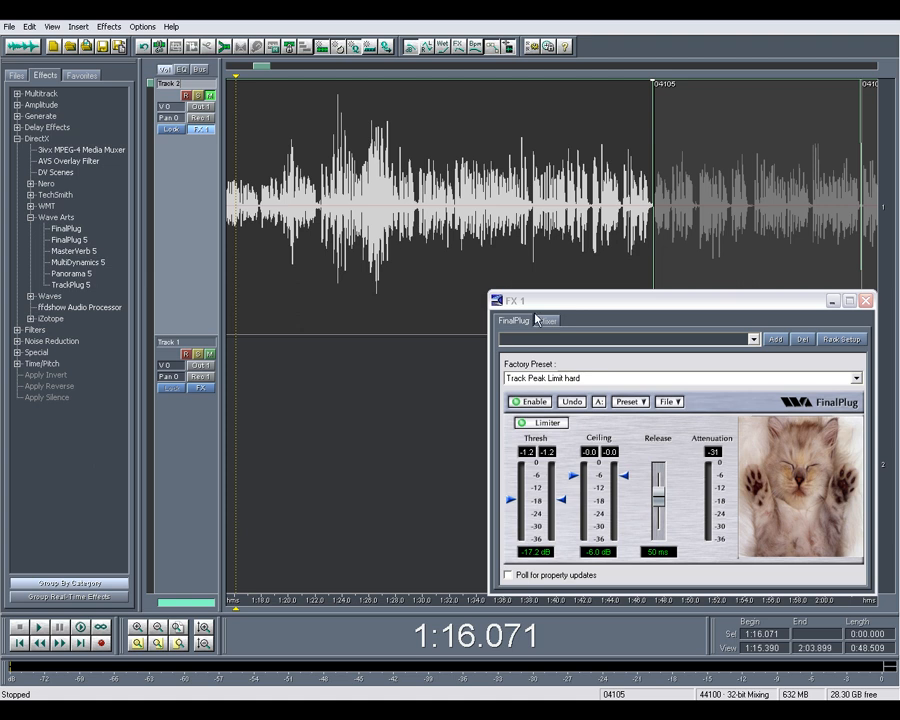
Stop playback and mix the limited voice clip down to a new mono file.
click(36, 628)
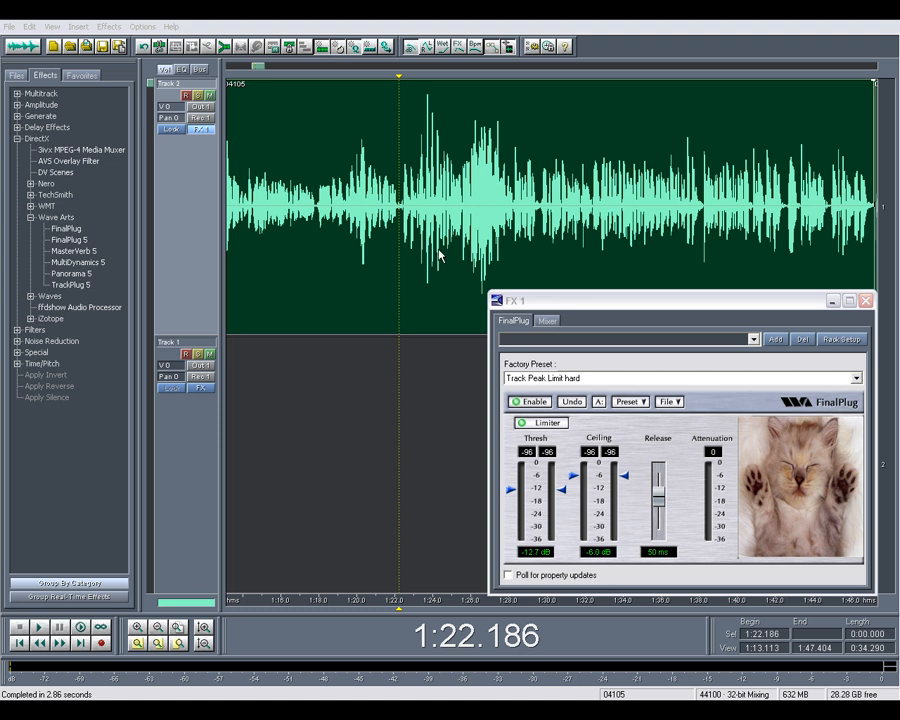
right_click(438, 256)
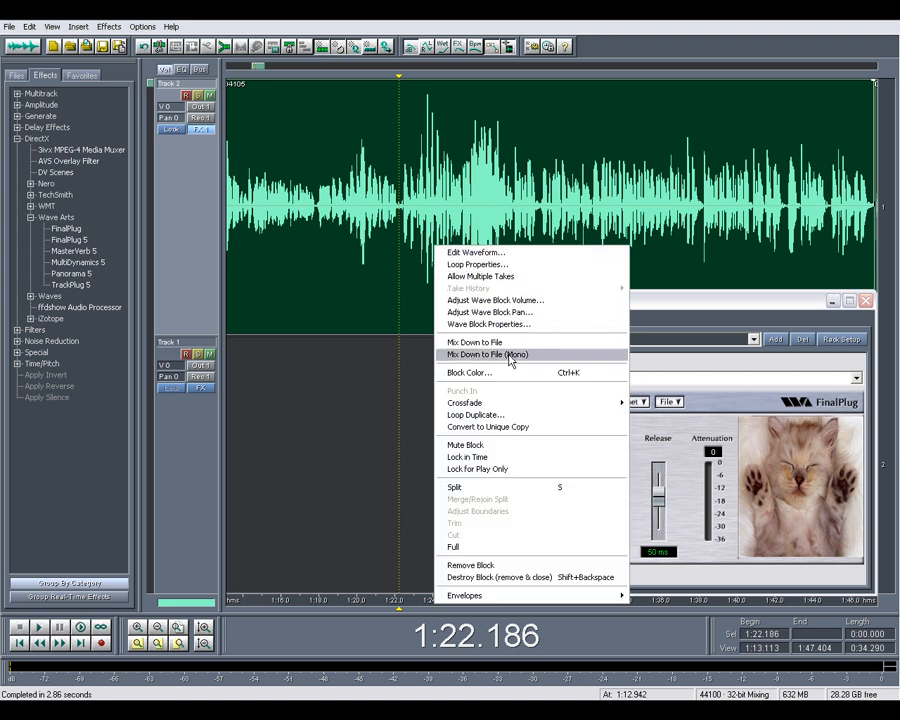
click(484, 354)
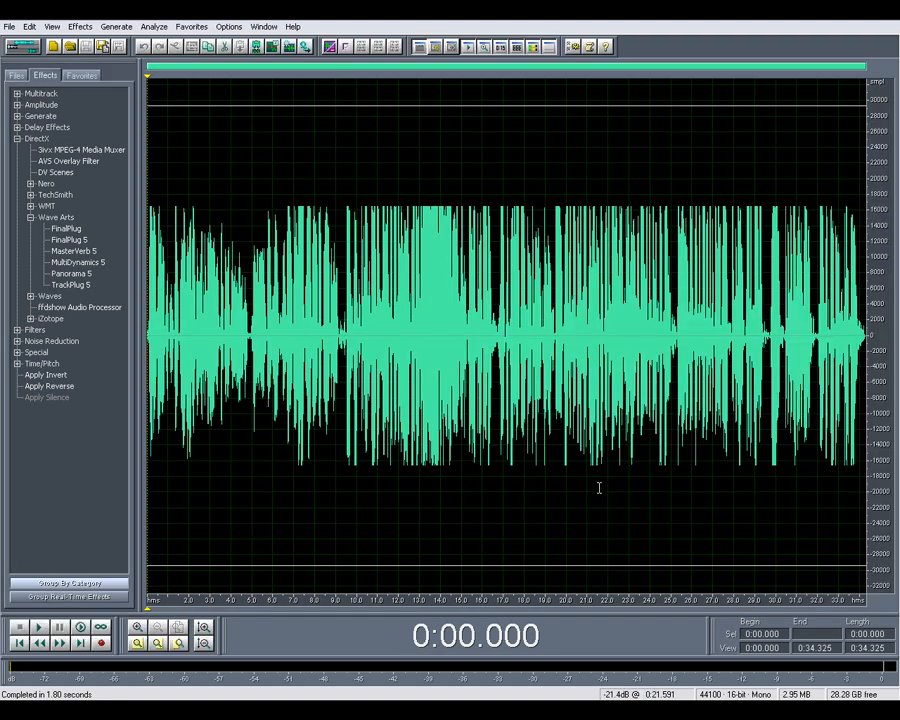
mouse_move(226, 224)
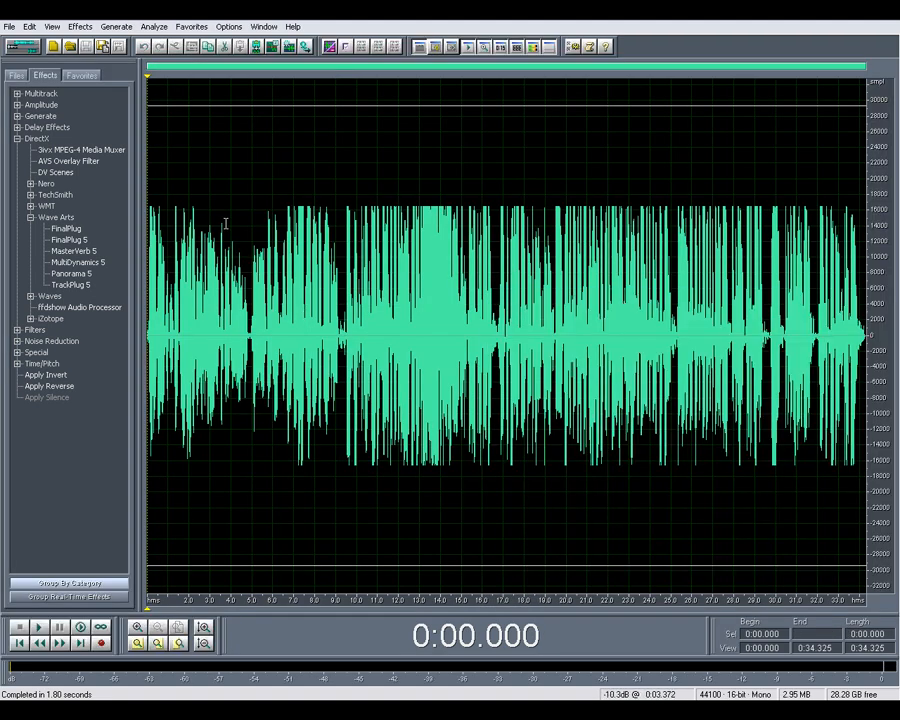
mouse_move(676, 272)
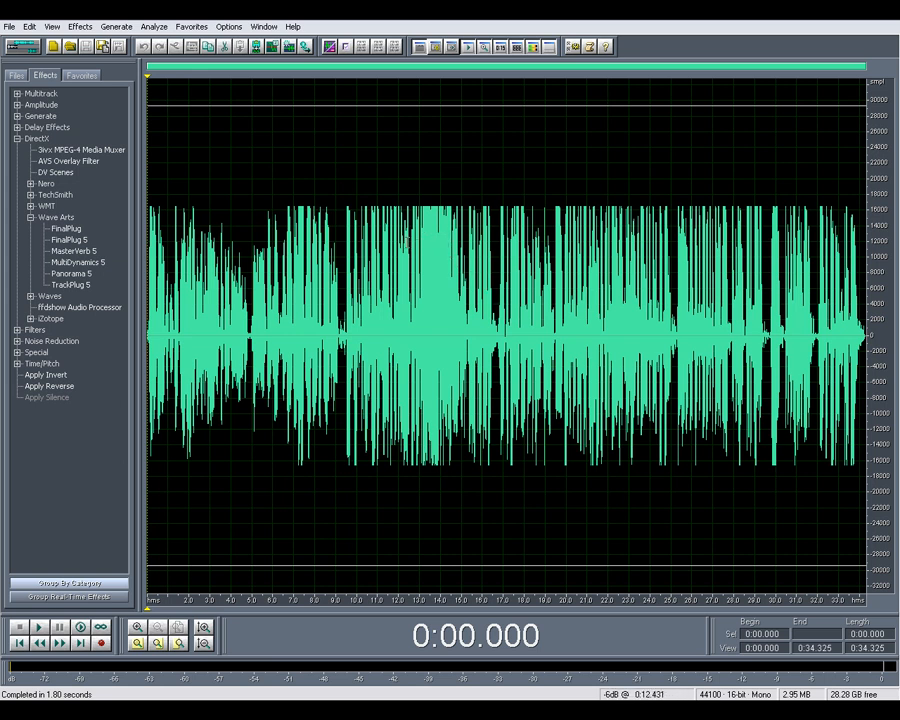
mouse_move(676, 224)
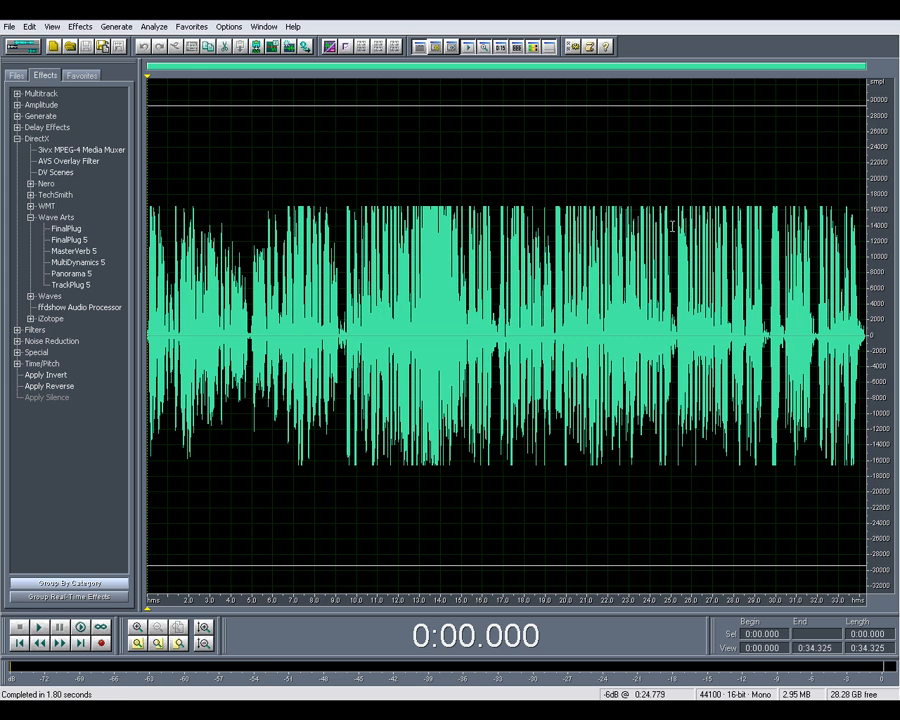